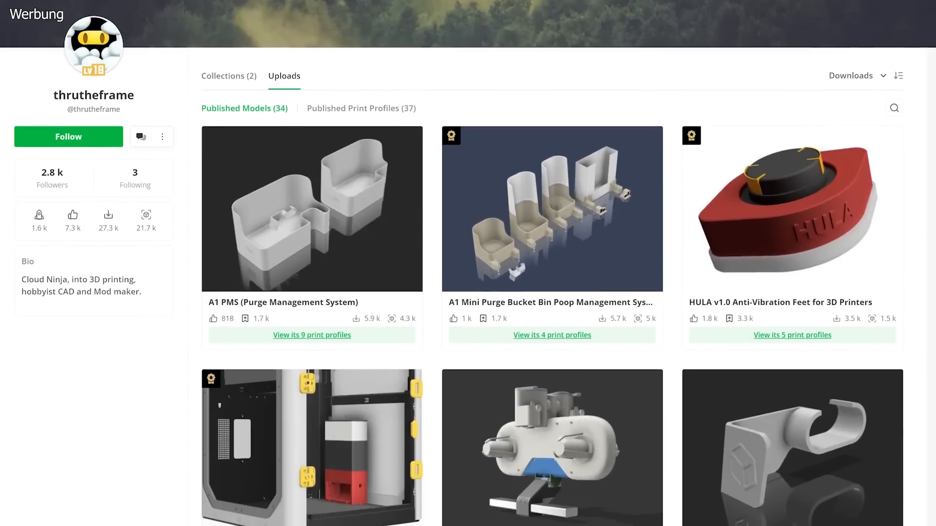
pyautogui.scroll(-3)
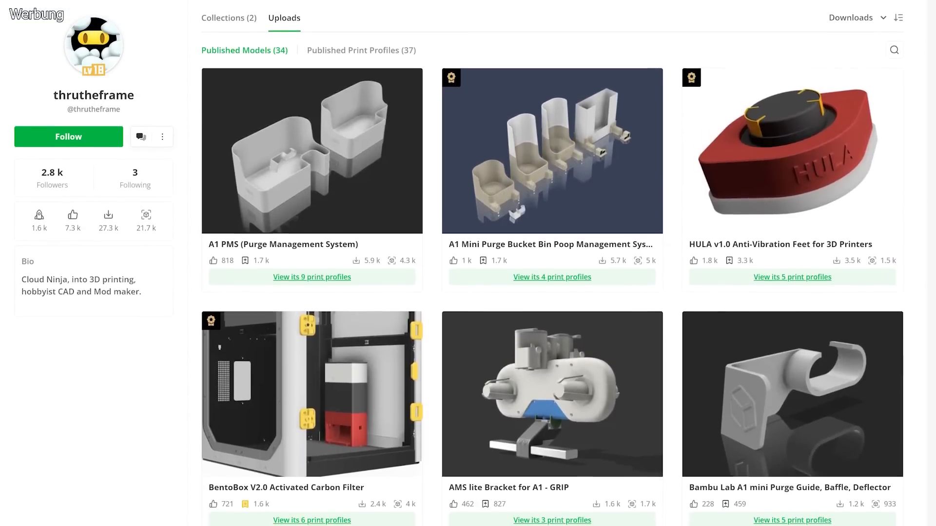
pyautogui.scroll(-3)
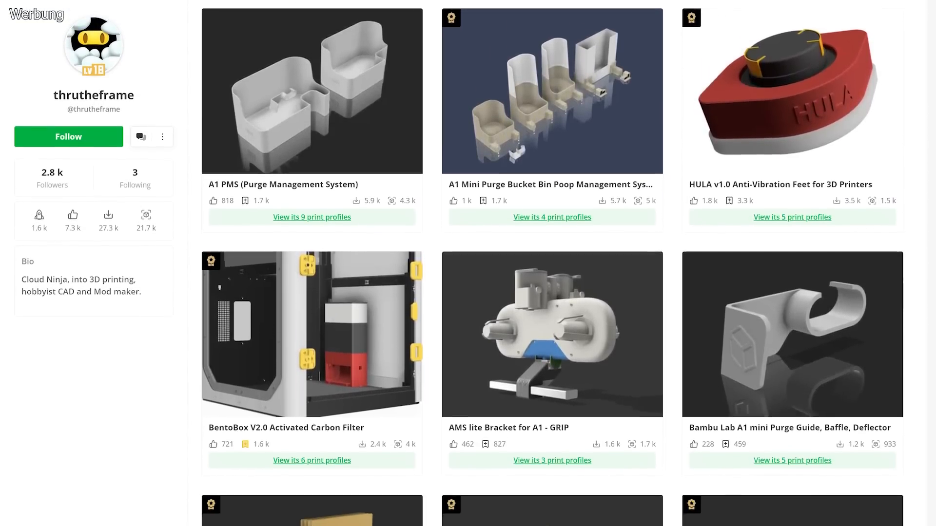
pyautogui.scroll(-3)
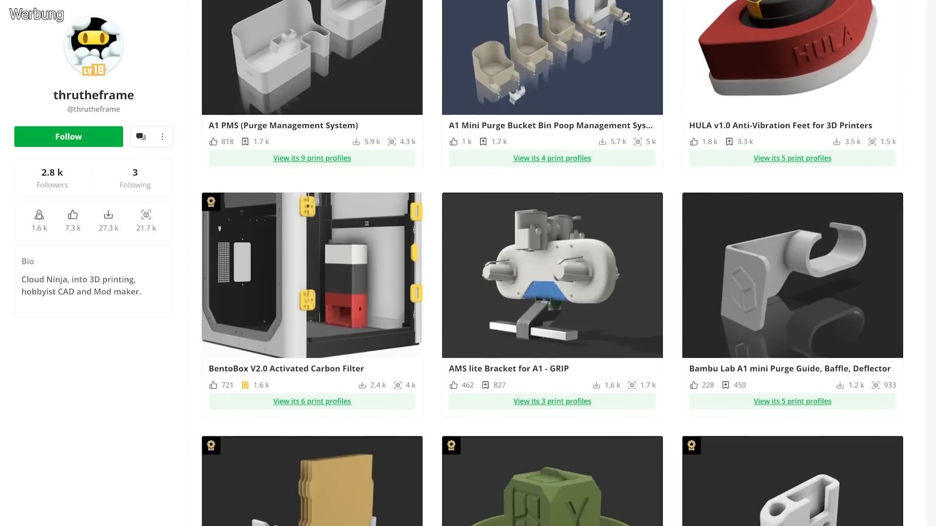
pyautogui.scroll(-3)
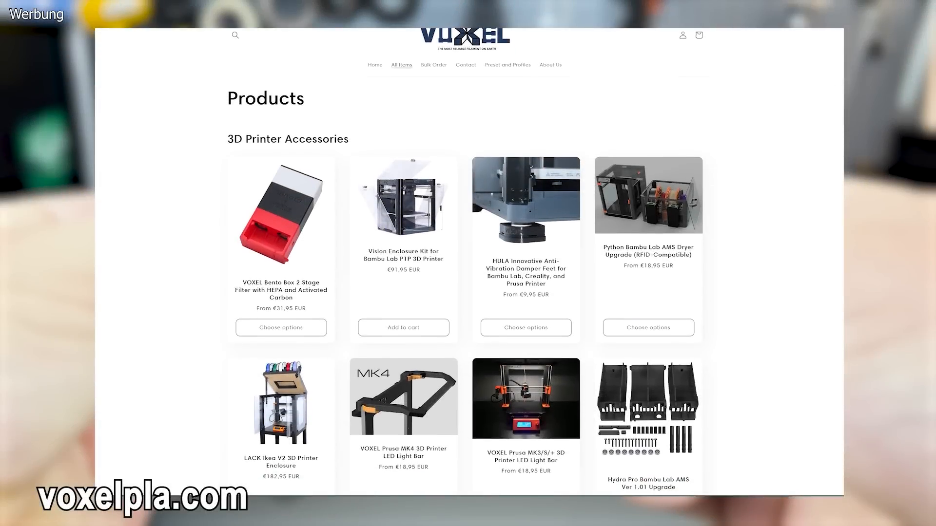
pyautogui.scroll(-3)
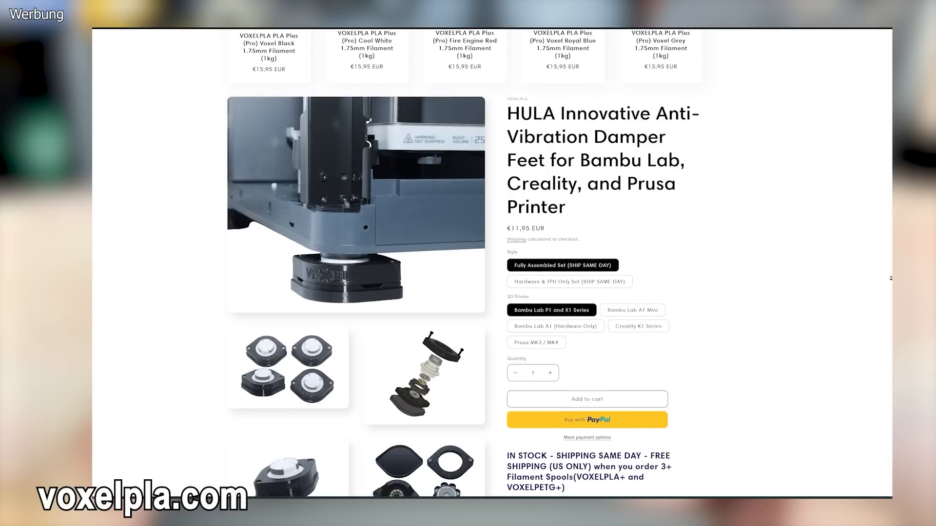
pyautogui.scroll(-3)
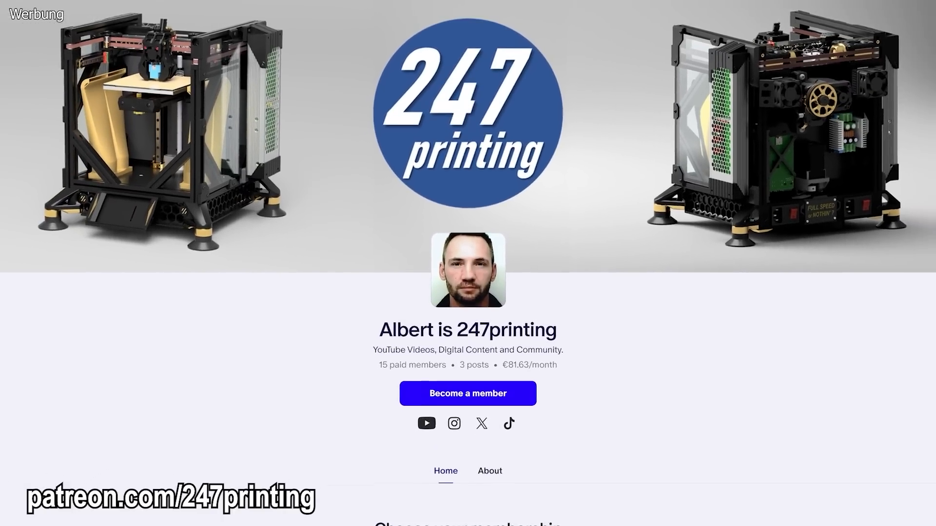
pyautogui.scroll(-3)
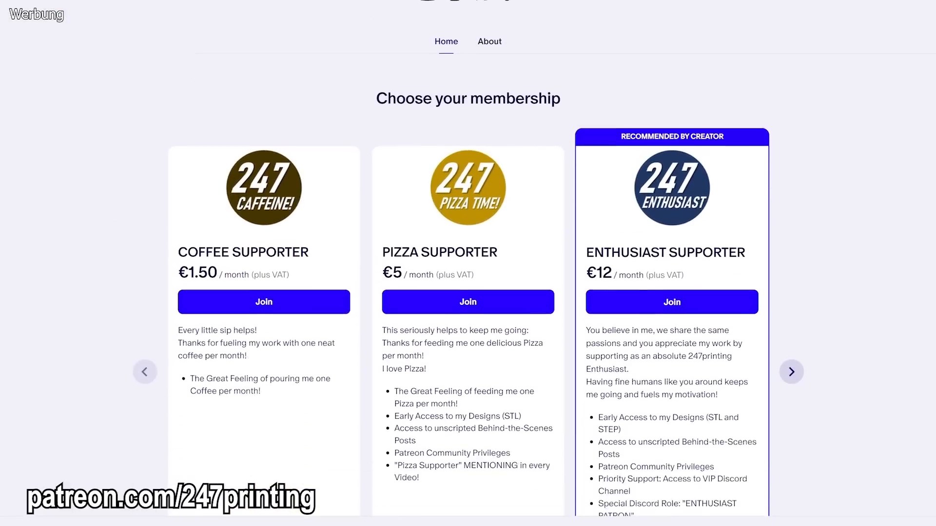